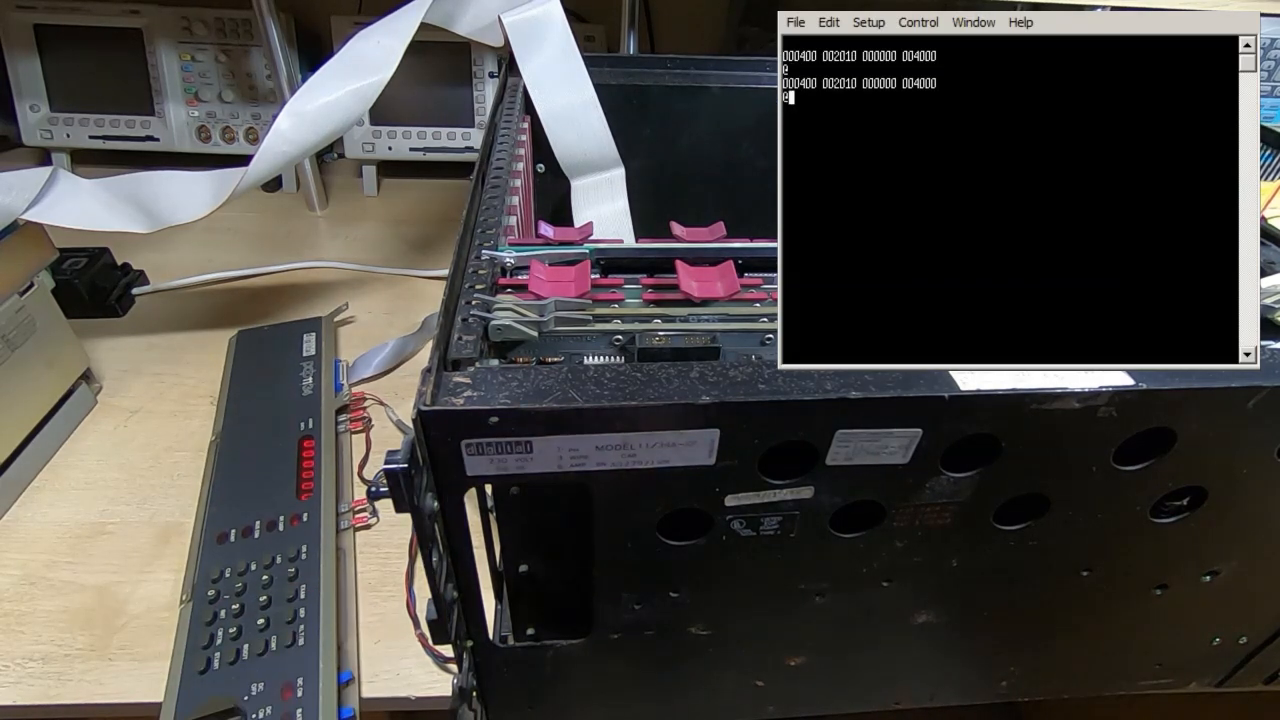
pyautogui.write('20')
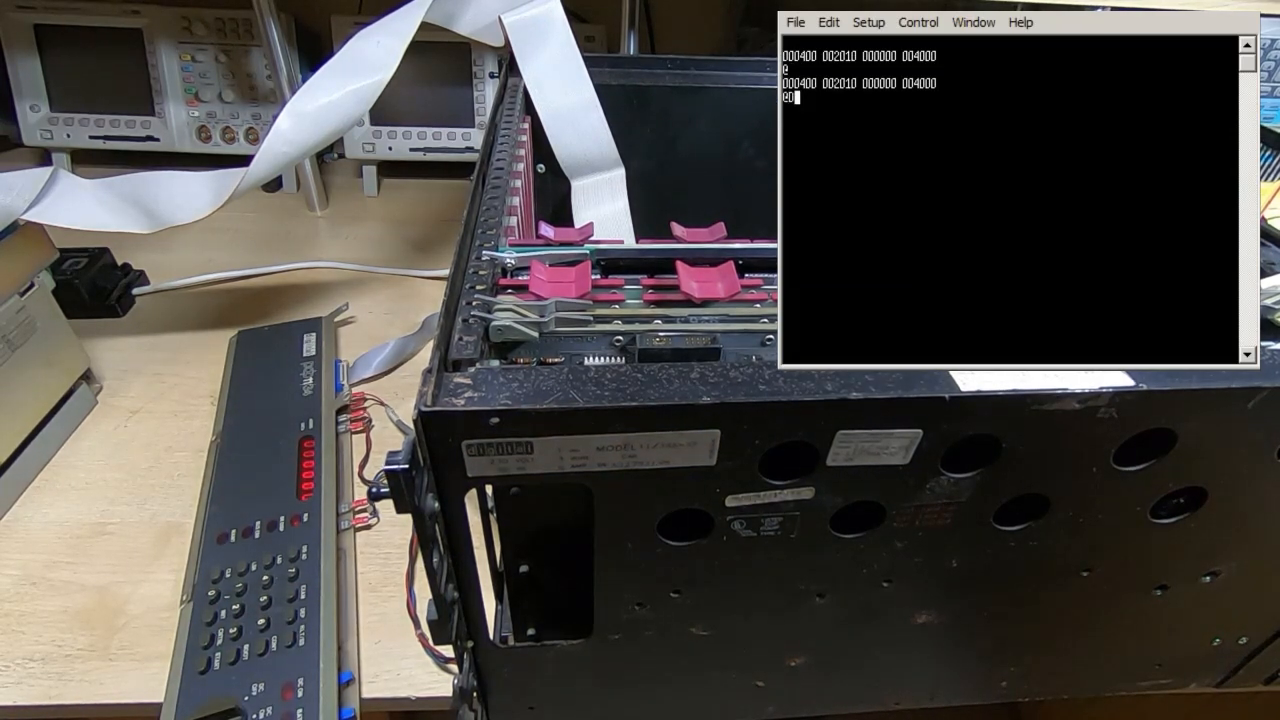